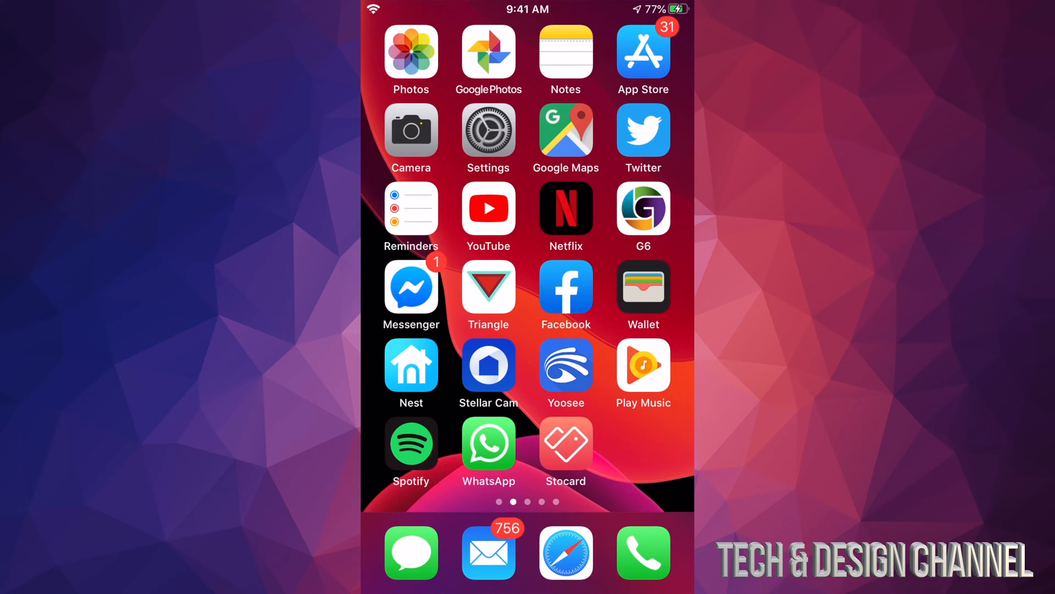
# Launch the App Store from the iOS Home Screen.
pyautogui.click(642, 52)
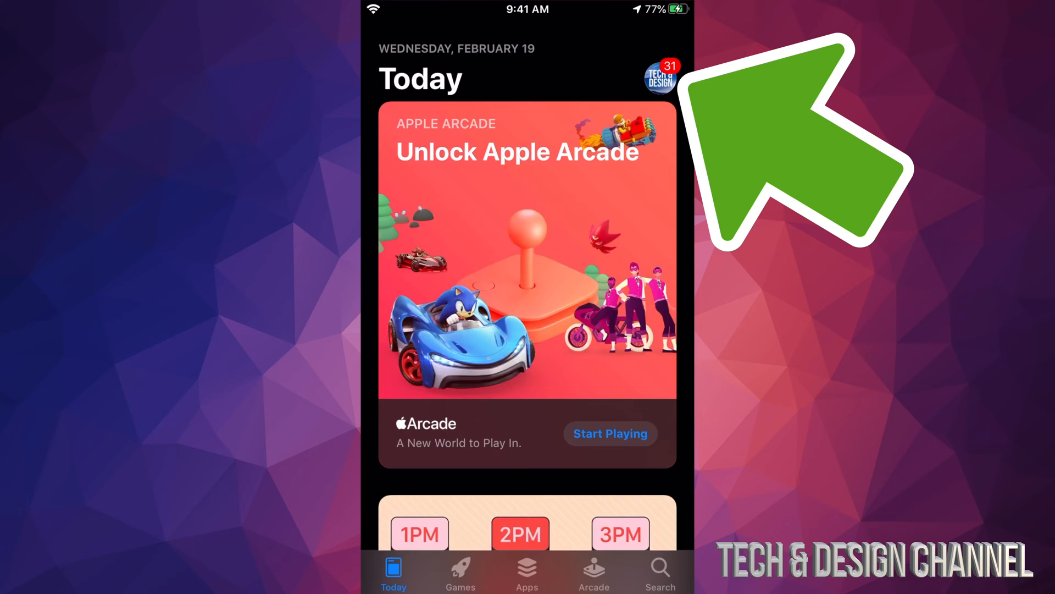
# Go to the Account page and bring the 31 Available Updates into view.
pyautogui.click(660, 73)
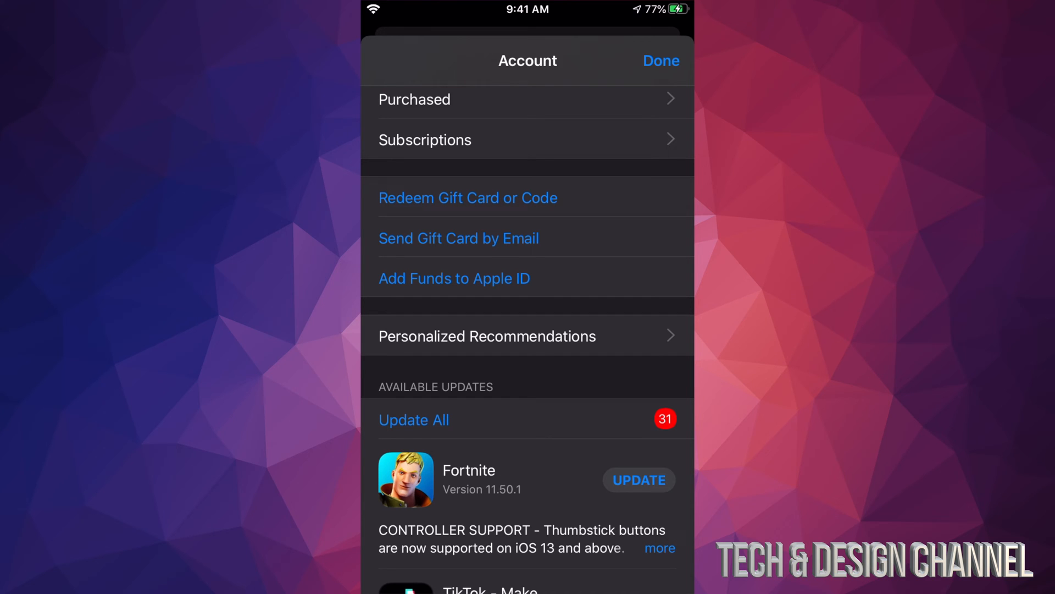
pyautogui.scroll(3)
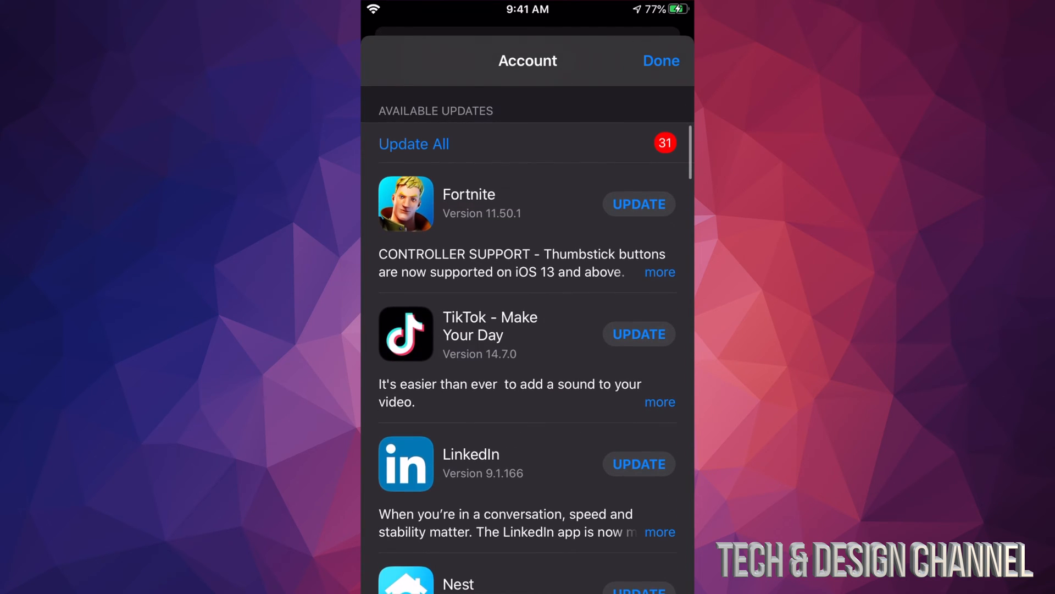
pyautogui.scroll(3)
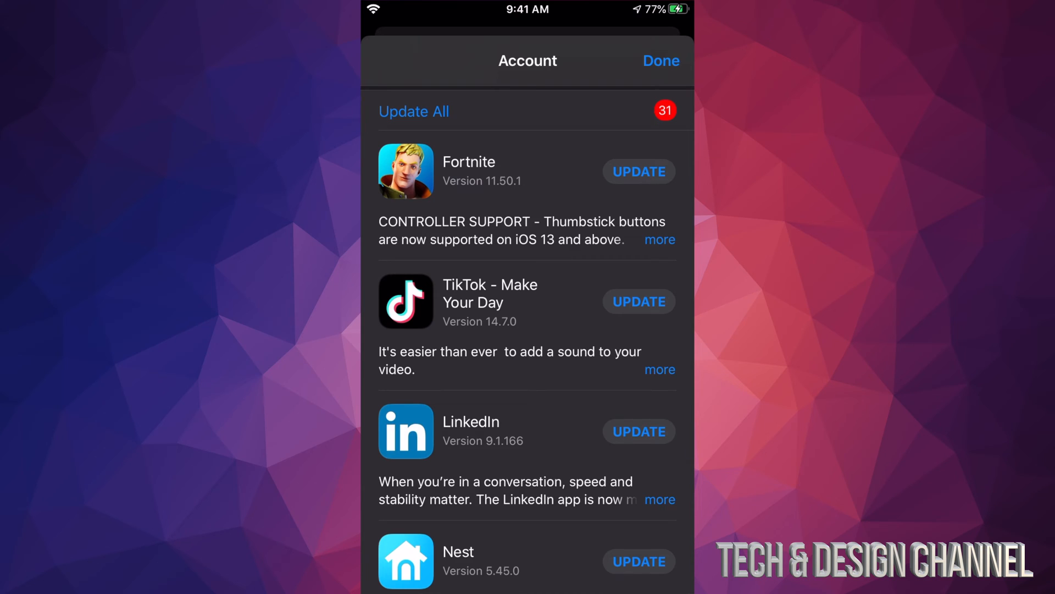
# Start the Fortnite update from the Available Updates list.
pyautogui.click(638, 171)
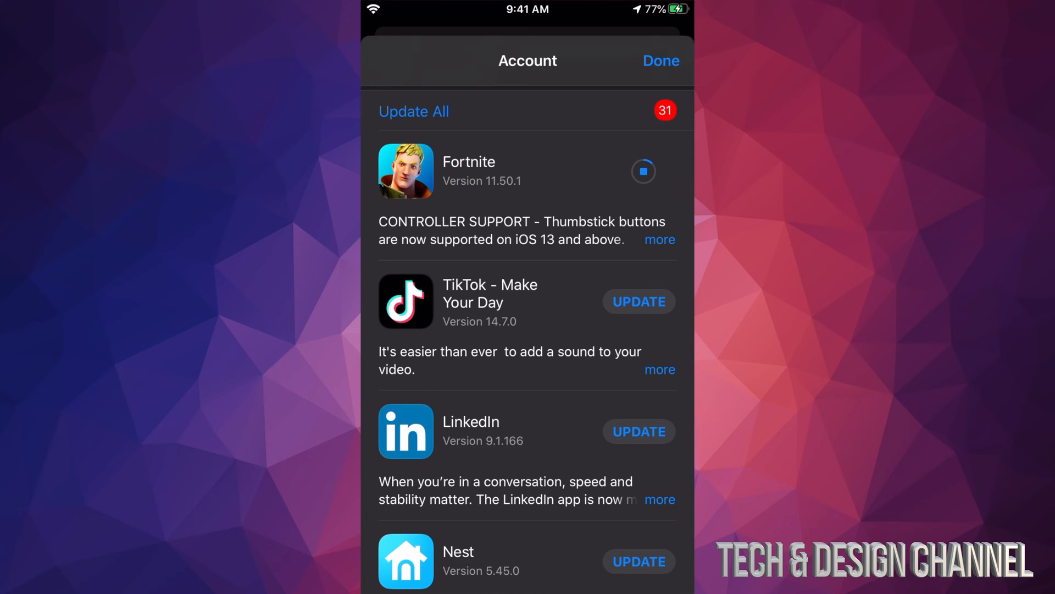
pyautogui.scroll(-3)
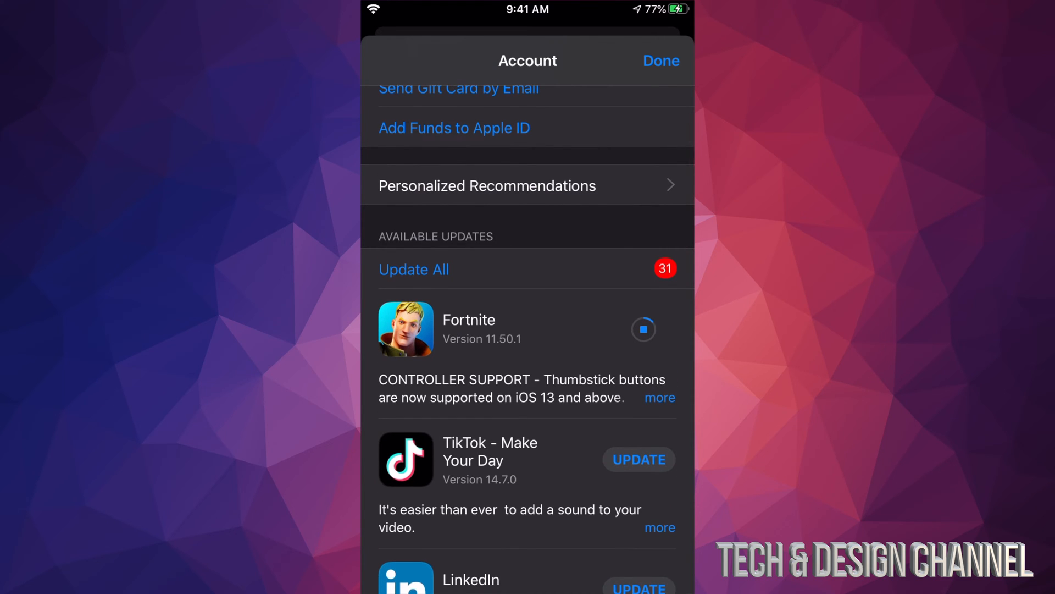
# Close the Account page and search the store for TikTok, typed as 'Tiltok'.
pyautogui.click(660, 60)
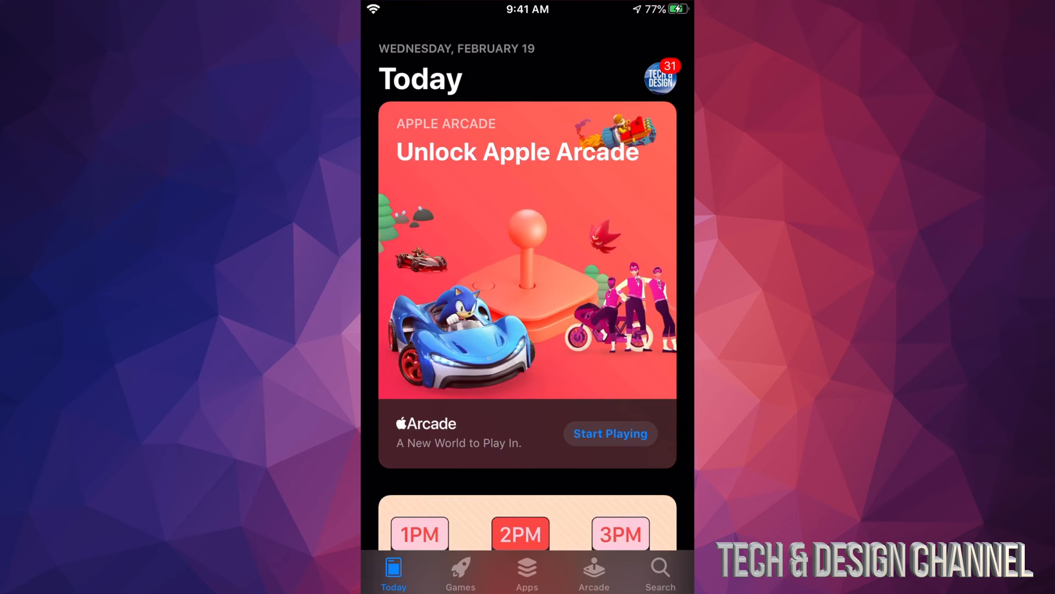
pyautogui.click(659, 577)
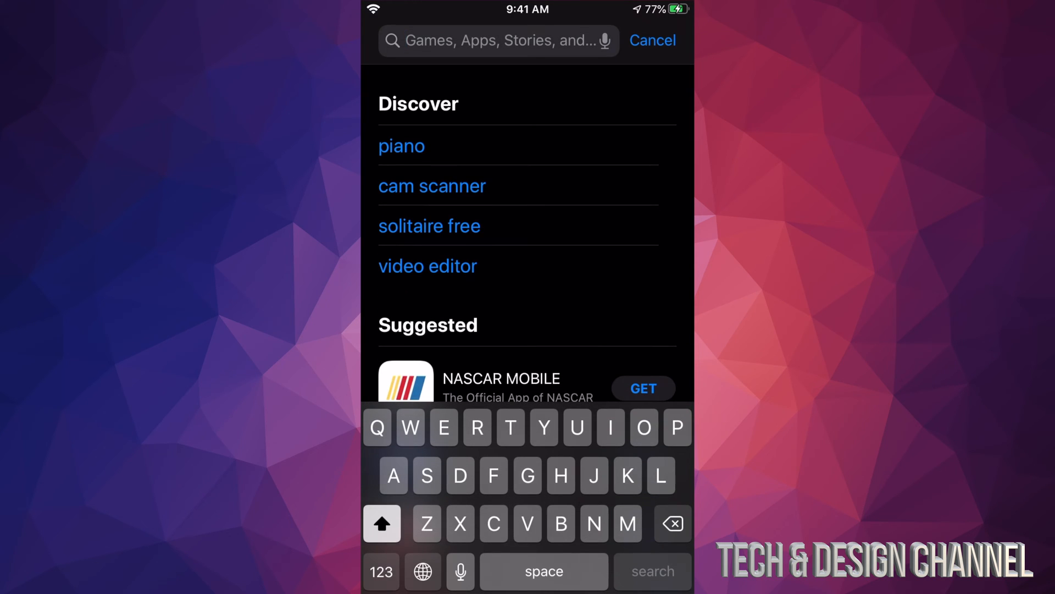
pyautogui.write('Tiltok')
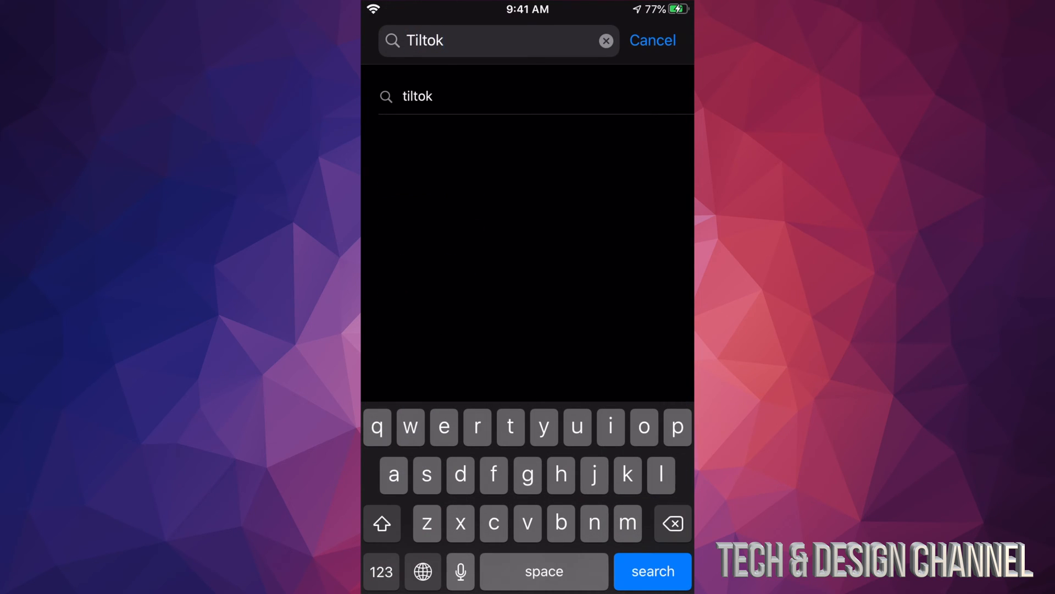
pyautogui.click(651, 571)
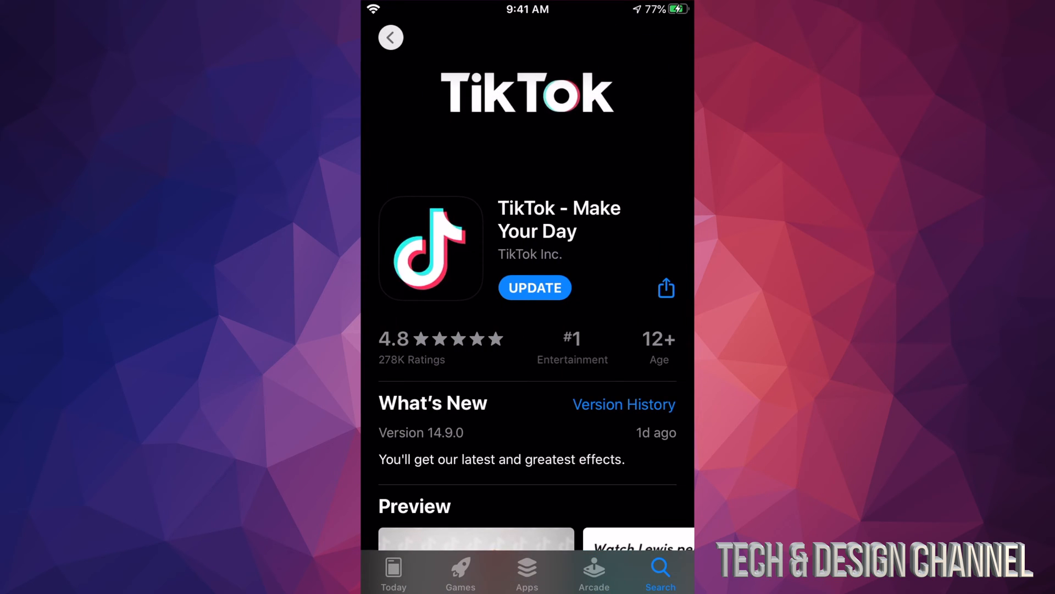
# Start the TikTok 14.9.0 update from its app page.
pyautogui.click(533, 288)
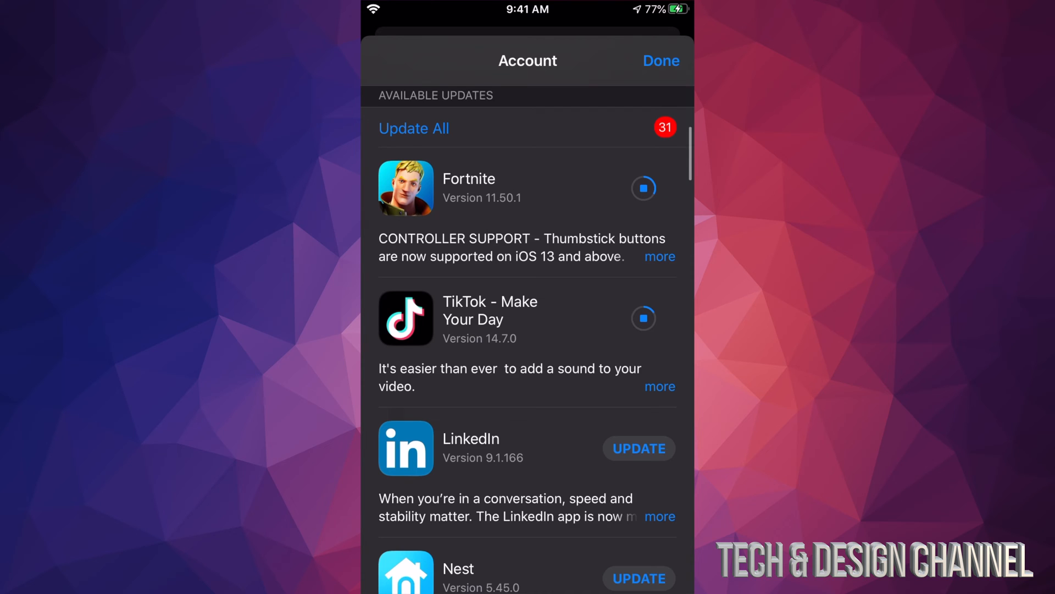
# Scroll the Available Updates list and start updating Microsoft Authenticator.
pyautogui.scroll(-3)
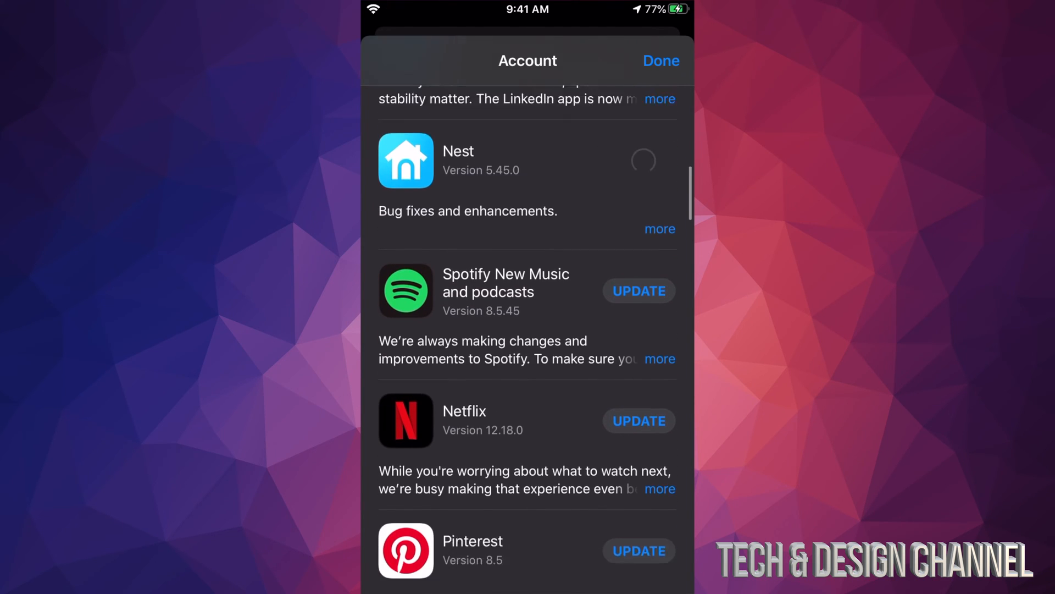
pyautogui.scroll(-3)
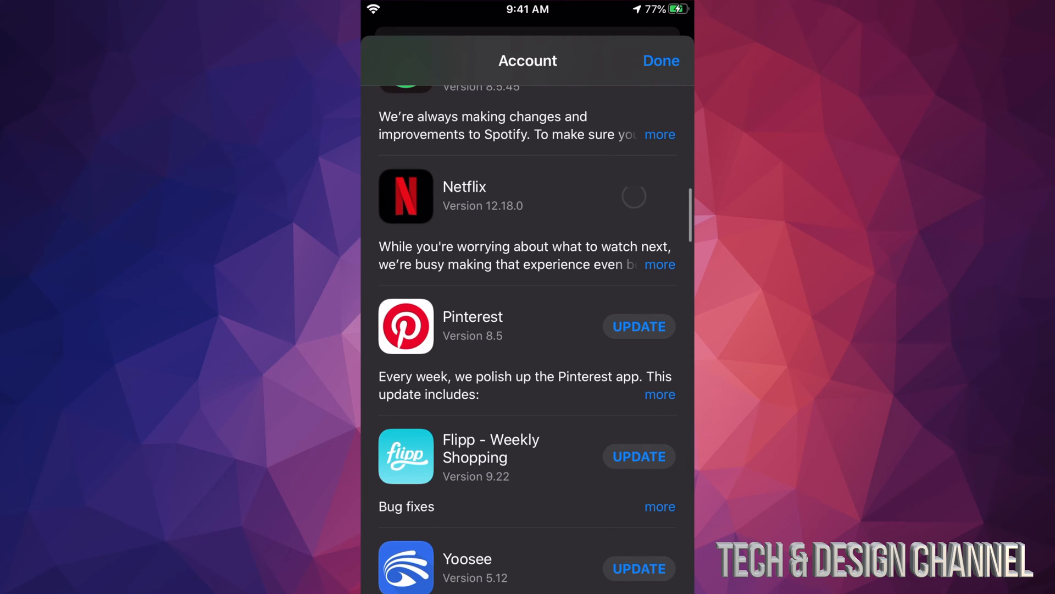
pyautogui.scroll(3)
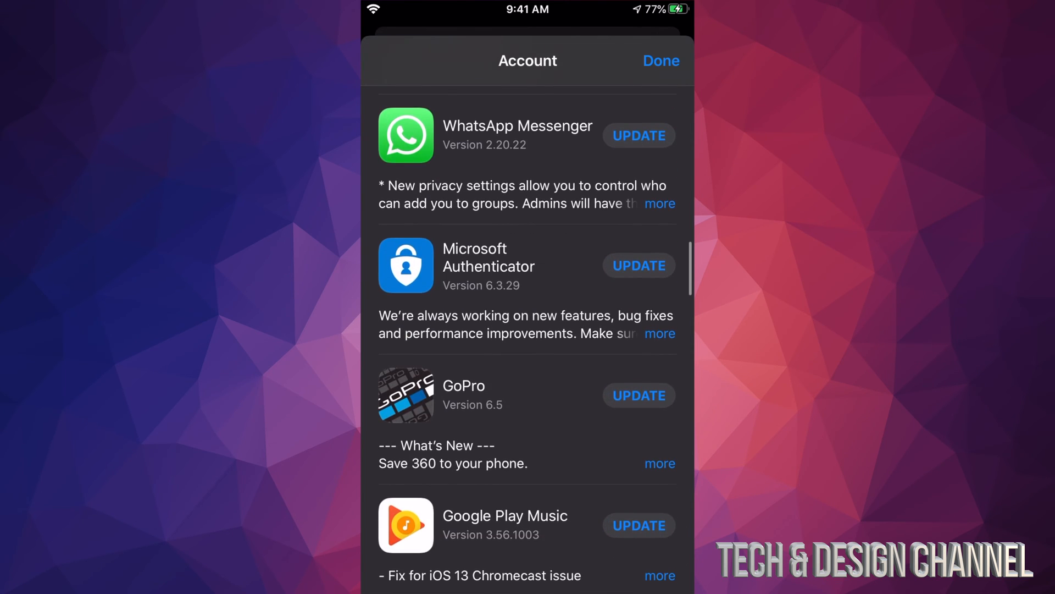
pyautogui.click(638, 135)
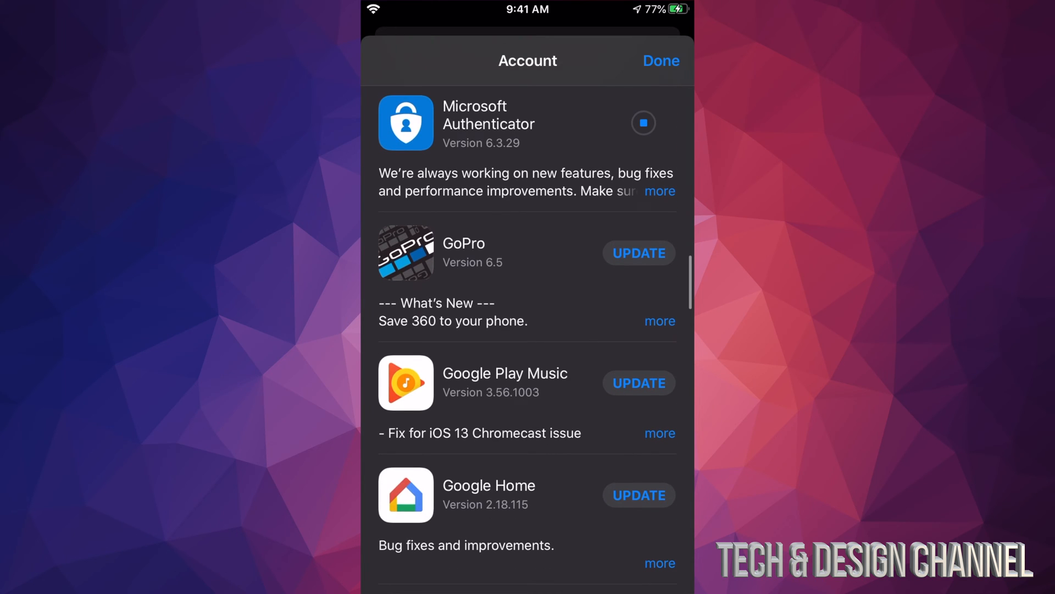
# Scroll further through the list and start the Messenger update.
pyautogui.scroll(3)
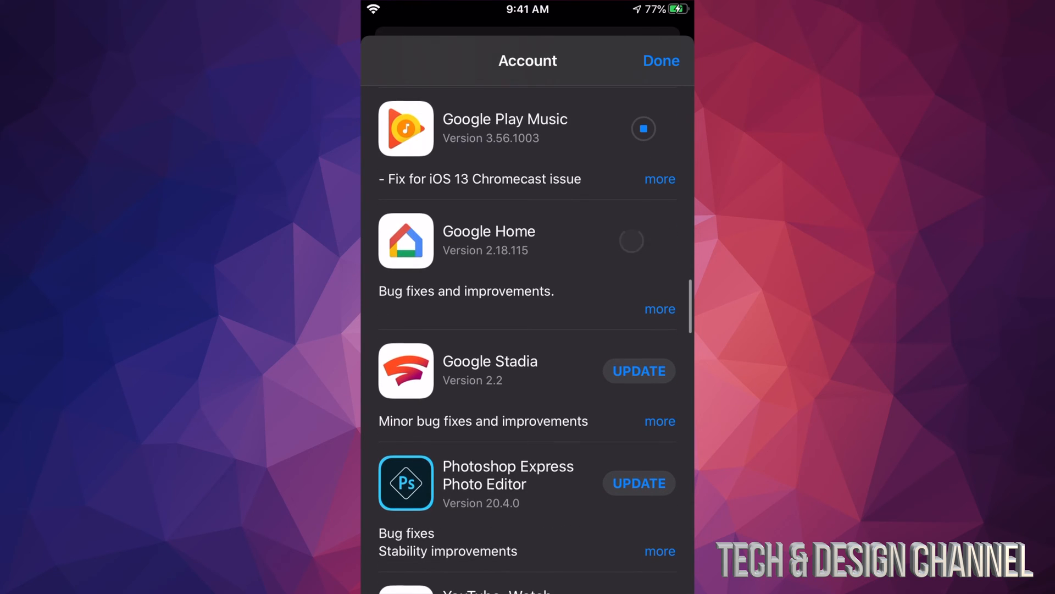
pyautogui.scroll(-3)
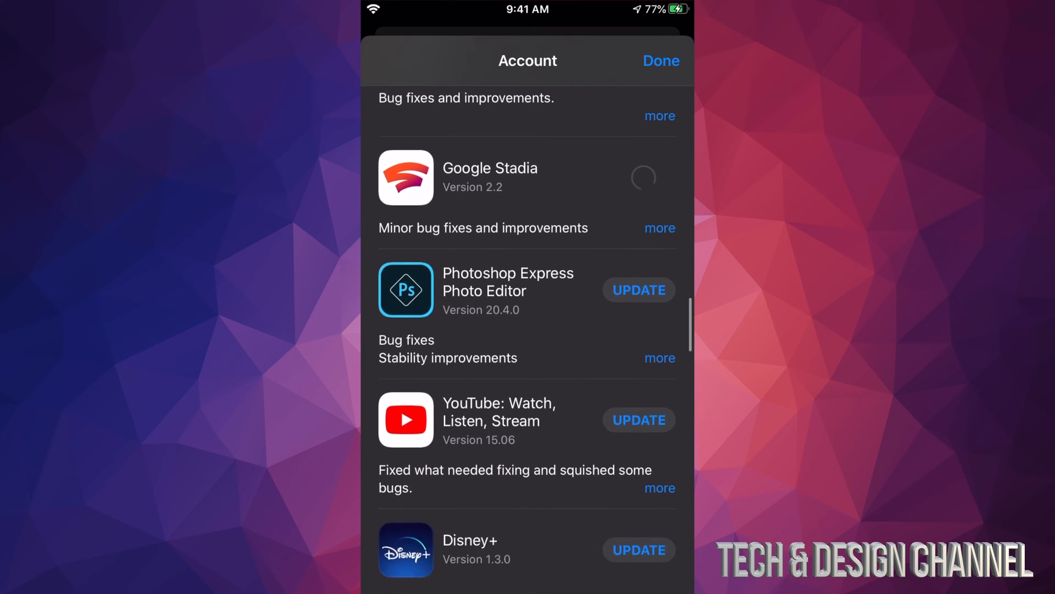
pyautogui.scroll(-3)
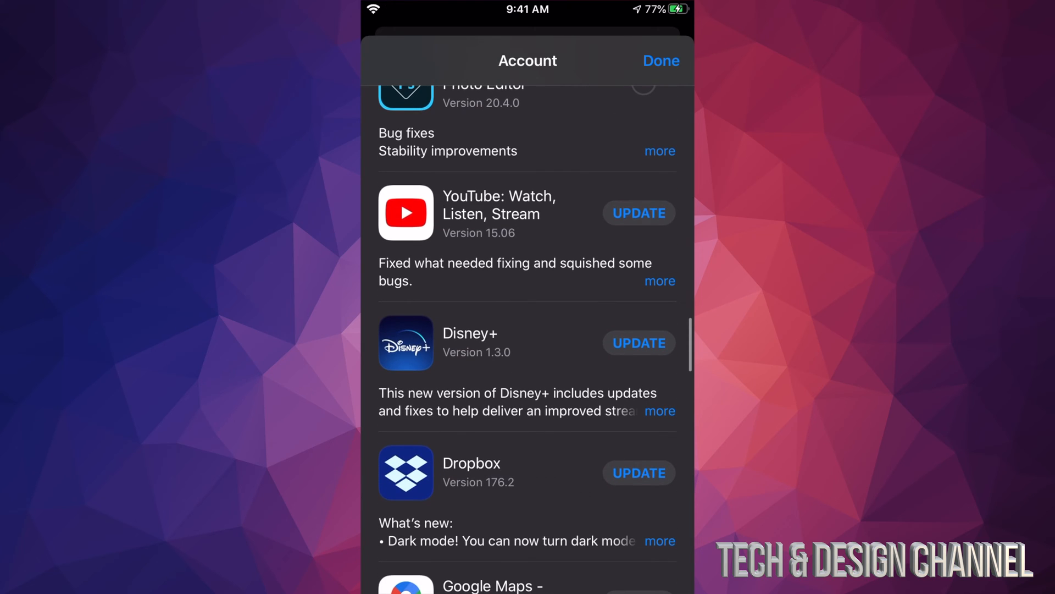
pyautogui.scroll(3)
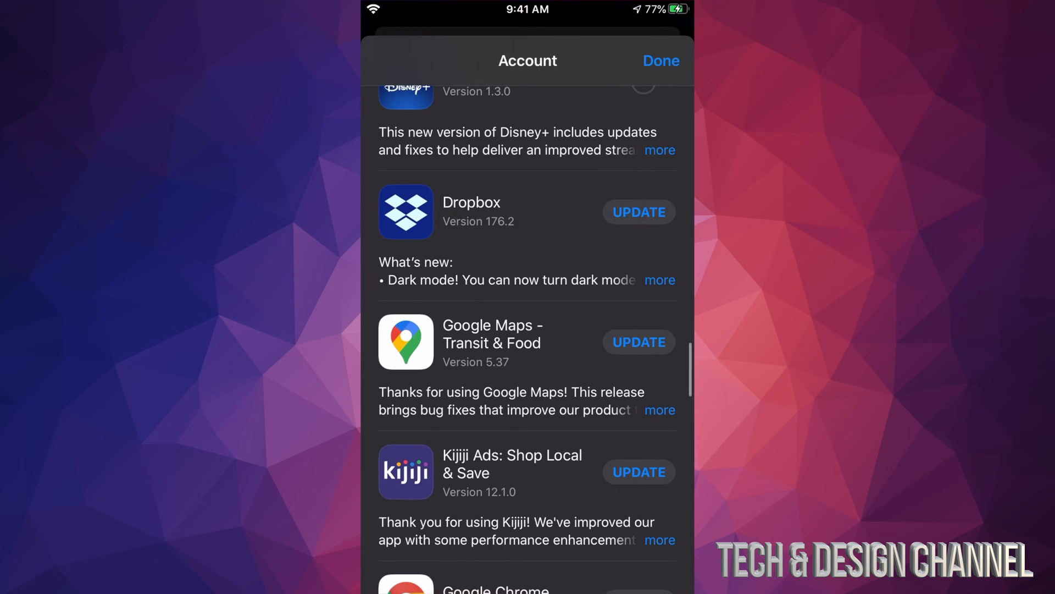
pyautogui.scroll(3)
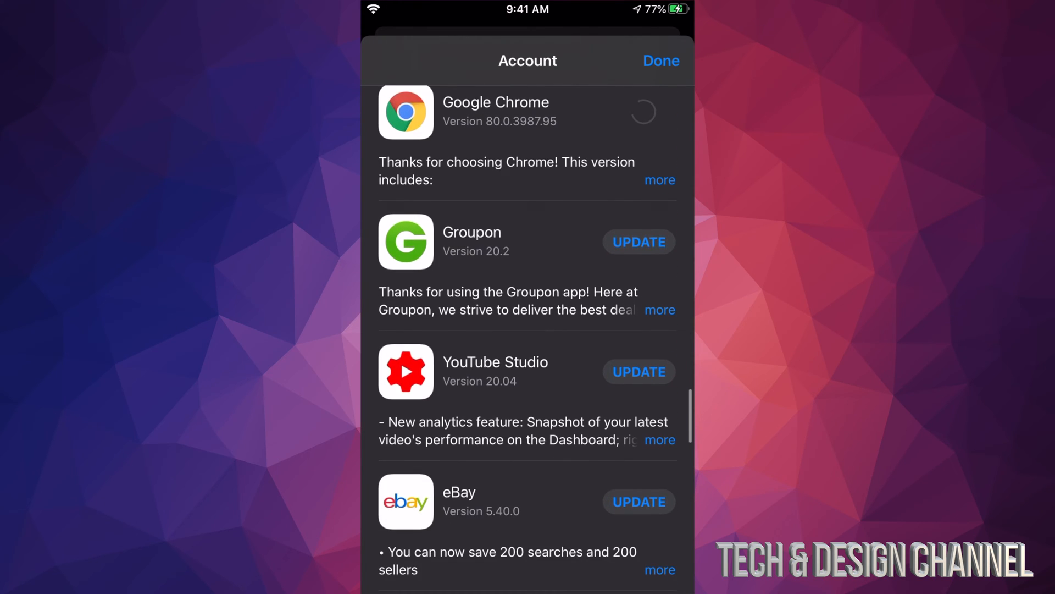
pyautogui.scroll(3)
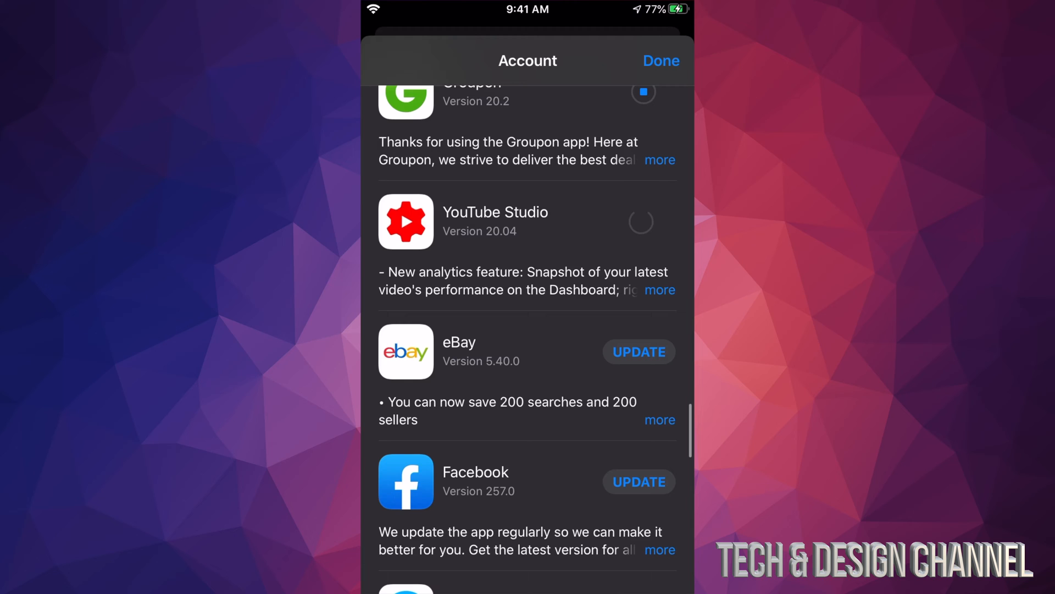
pyautogui.scroll(3)
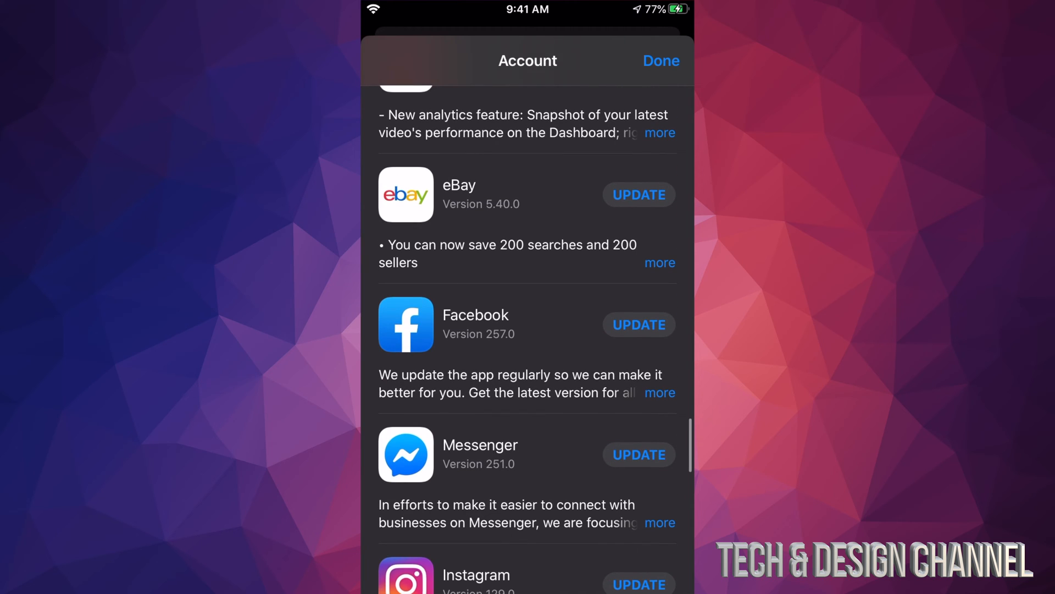
pyautogui.click(637, 325)
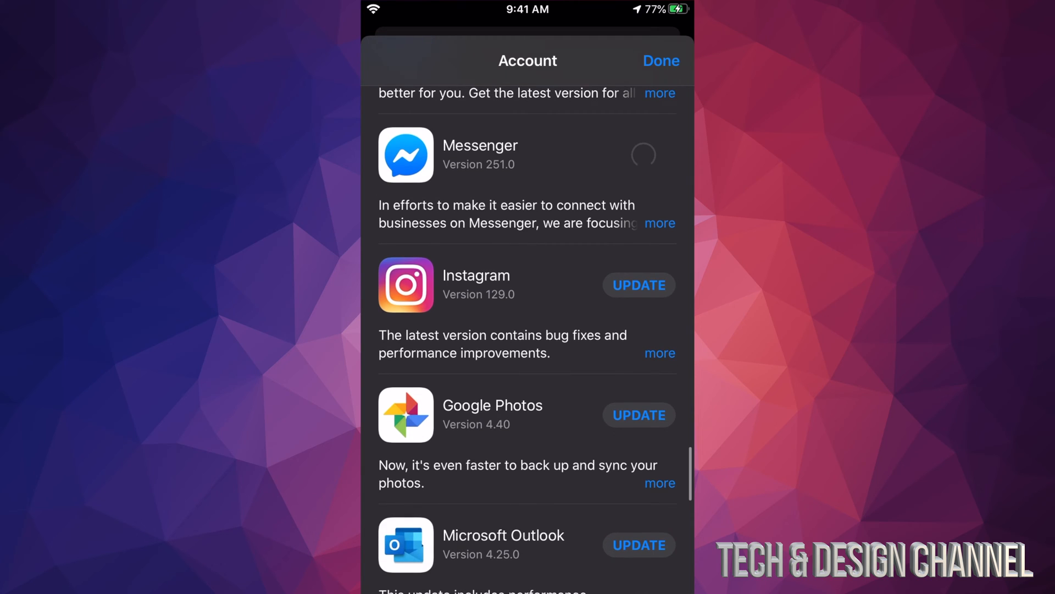
pyautogui.scroll(3)
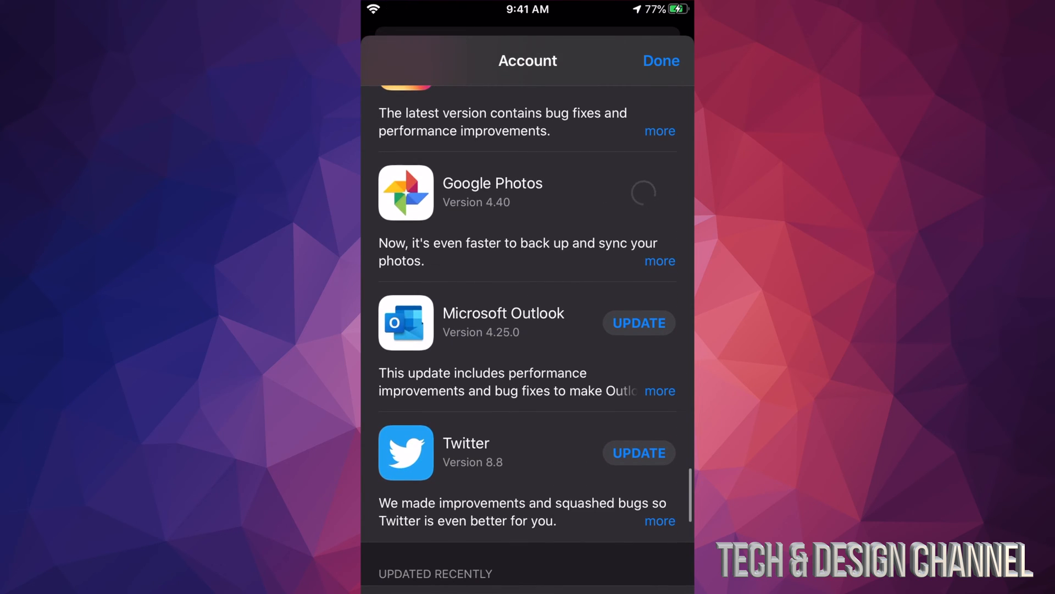
pyautogui.scroll(-3)
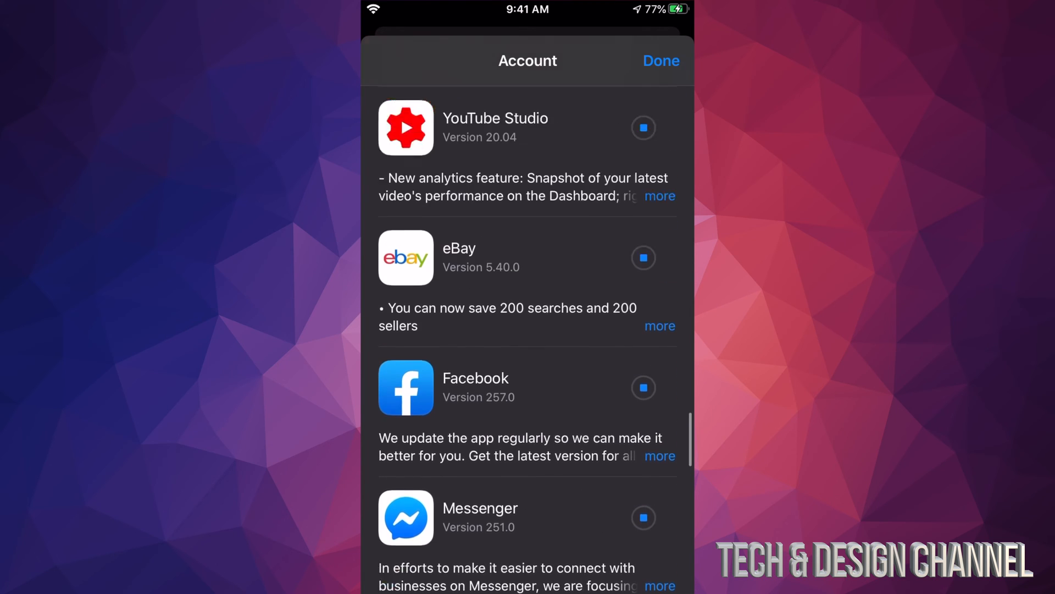
# Scroll the Account list, confirming Fortnite through Chrome all show downloading or queued.
pyautogui.scroll(-3)
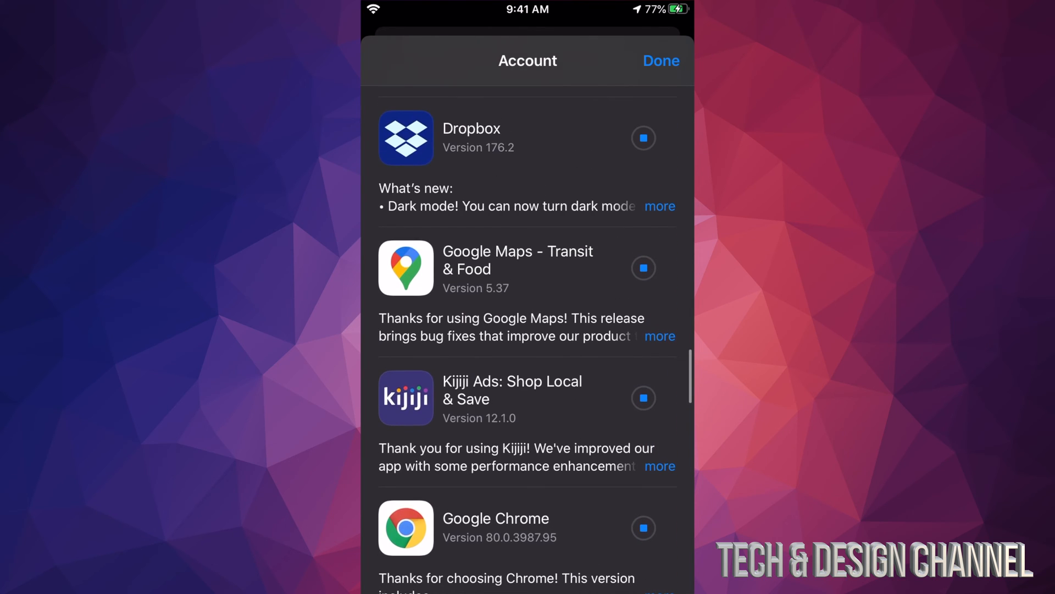
pyautogui.scroll(3)
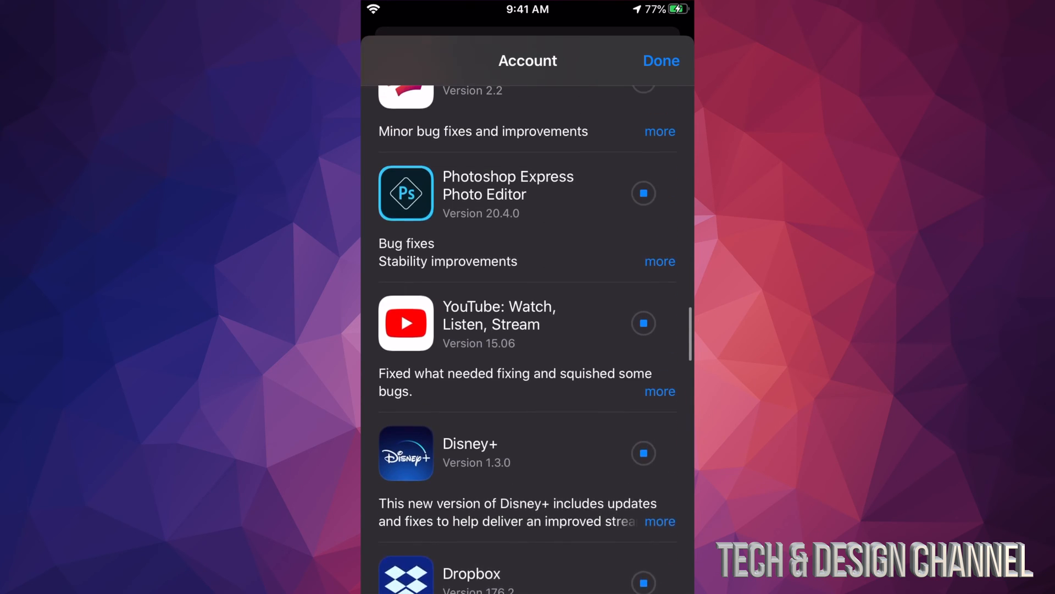
pyautogui.scroll(-3)
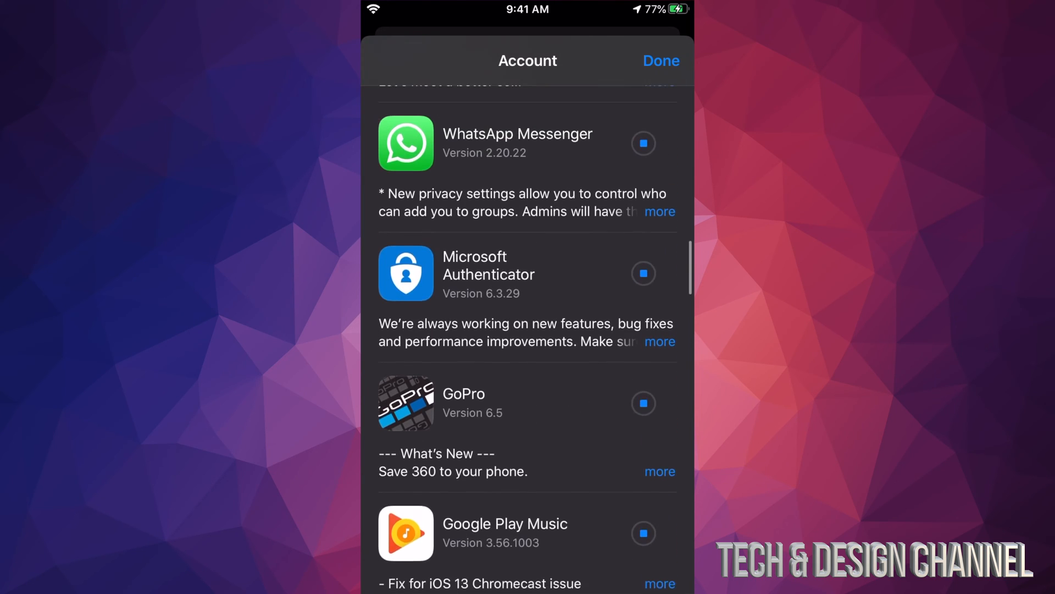
pyautogui.scroll(-3)
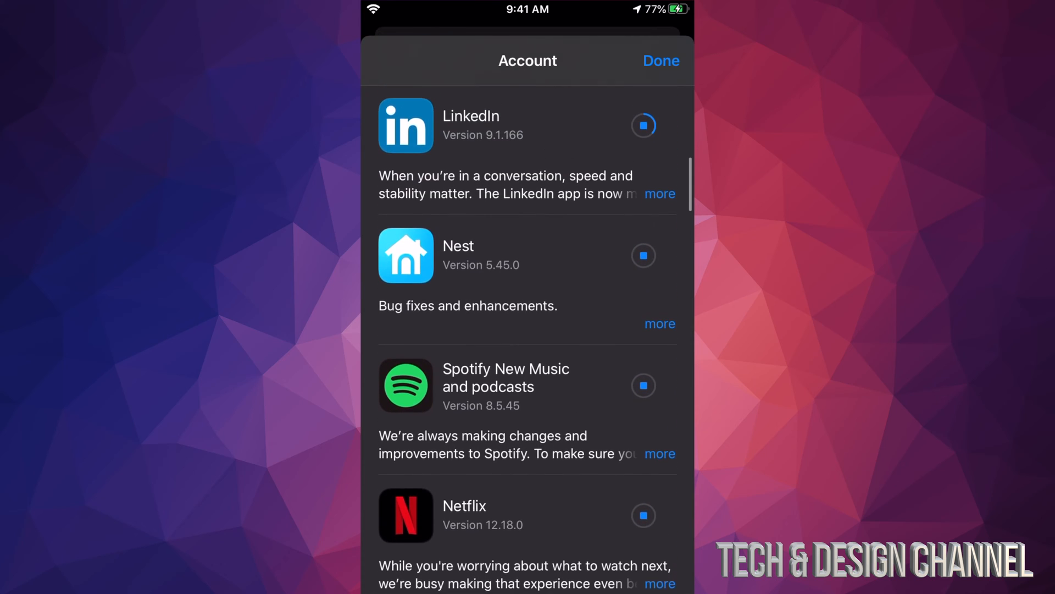
pyautogui.scroll(-3)
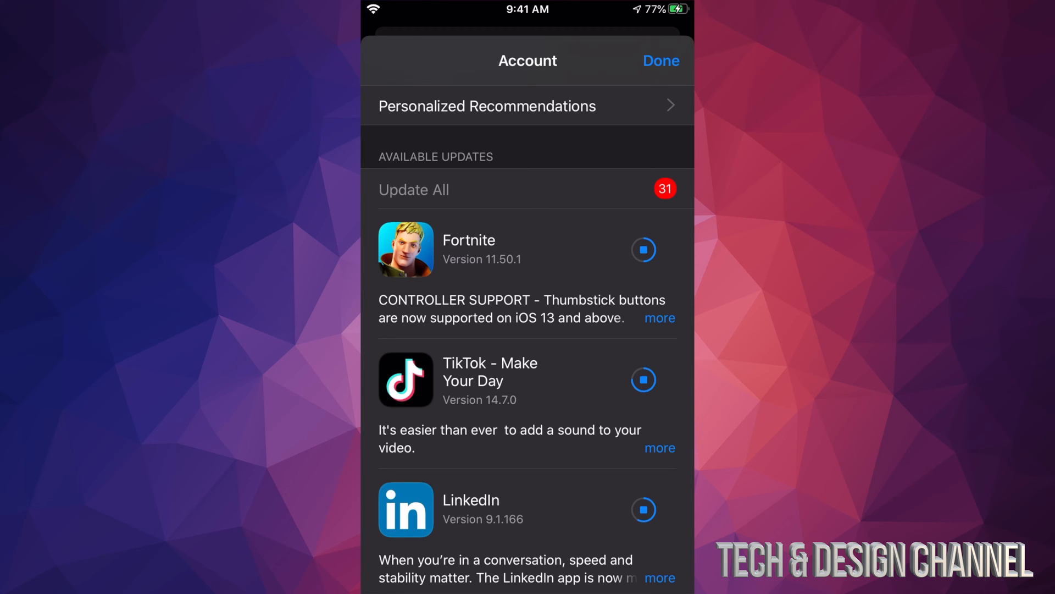
# Wait while TikTok and LinkedIn finish and leave the list, leaving 29 pending.
pyautogui.click(642, 379)
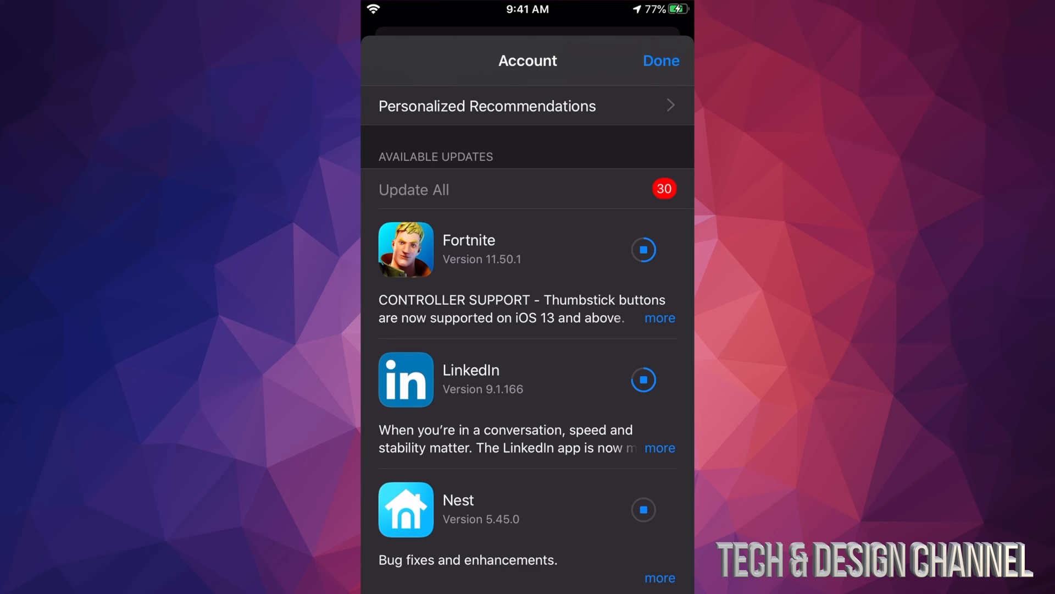
pyautogui.click(642, 378)
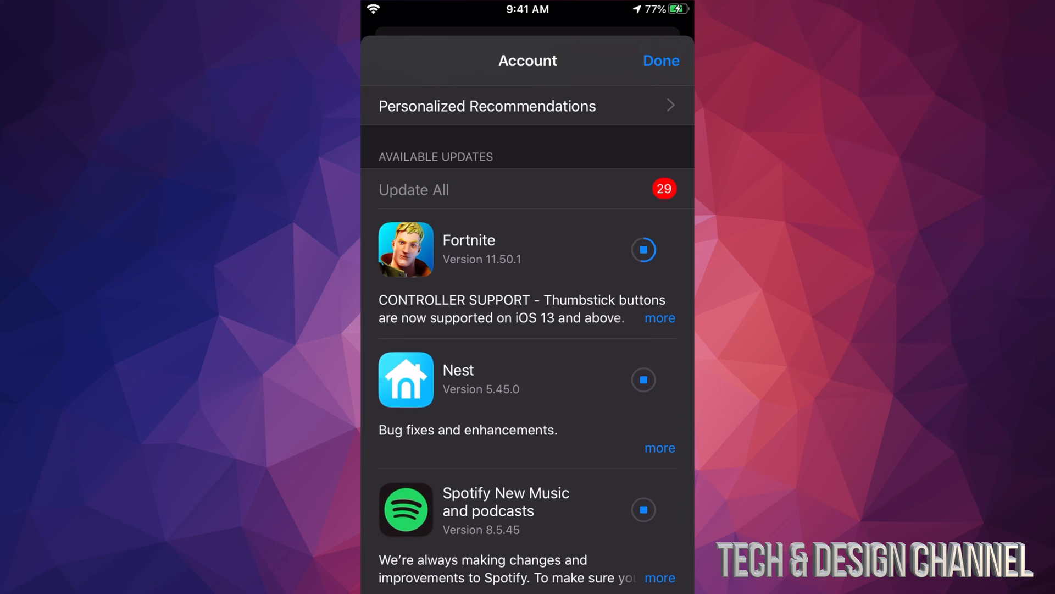